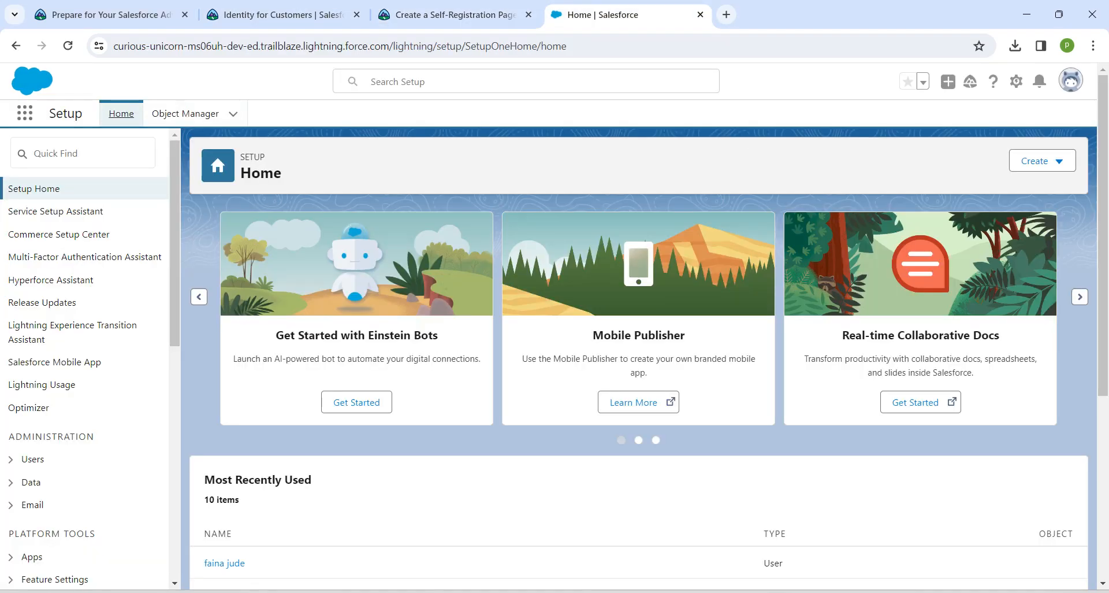
Step: Find Digital Experiences in Setup and open the Partners site's workspace from All Sites
type("site")
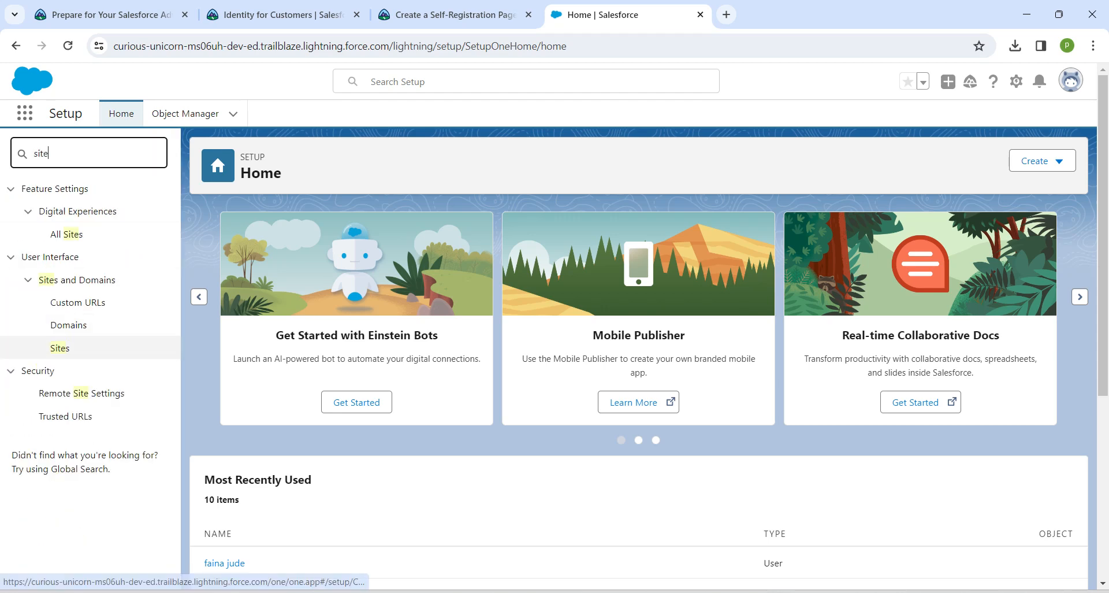
left_click(66, 234)
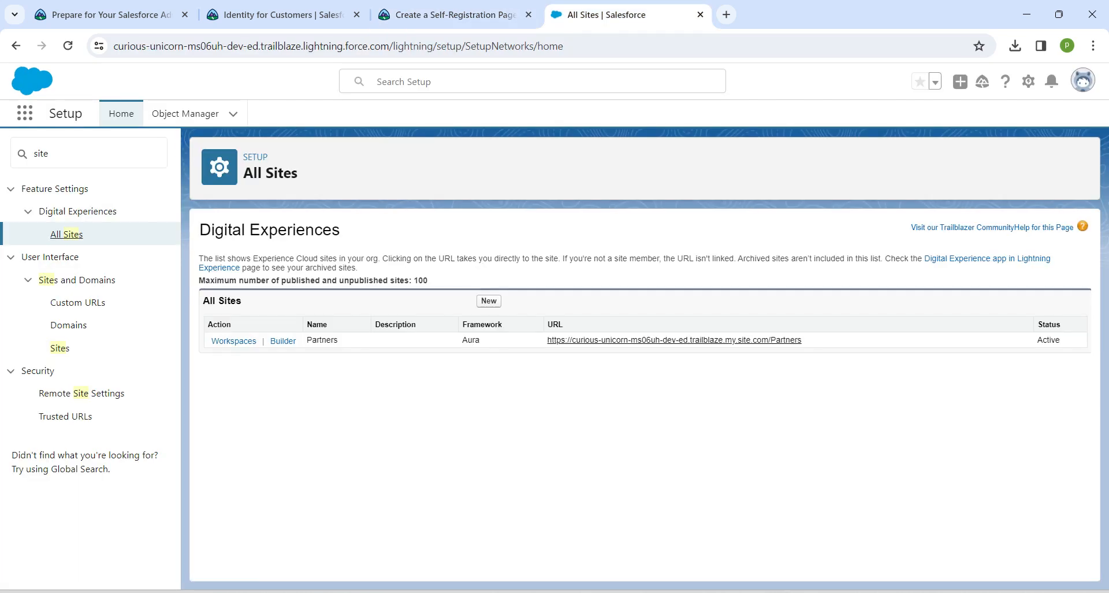
mouse_move(233, 340)
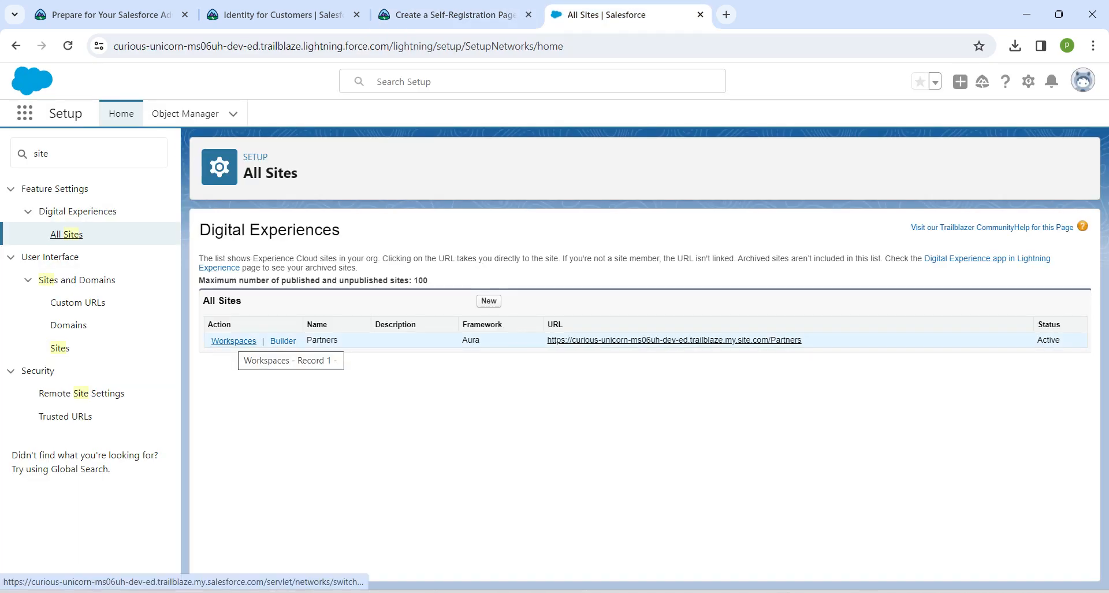
left_click(233, 340)
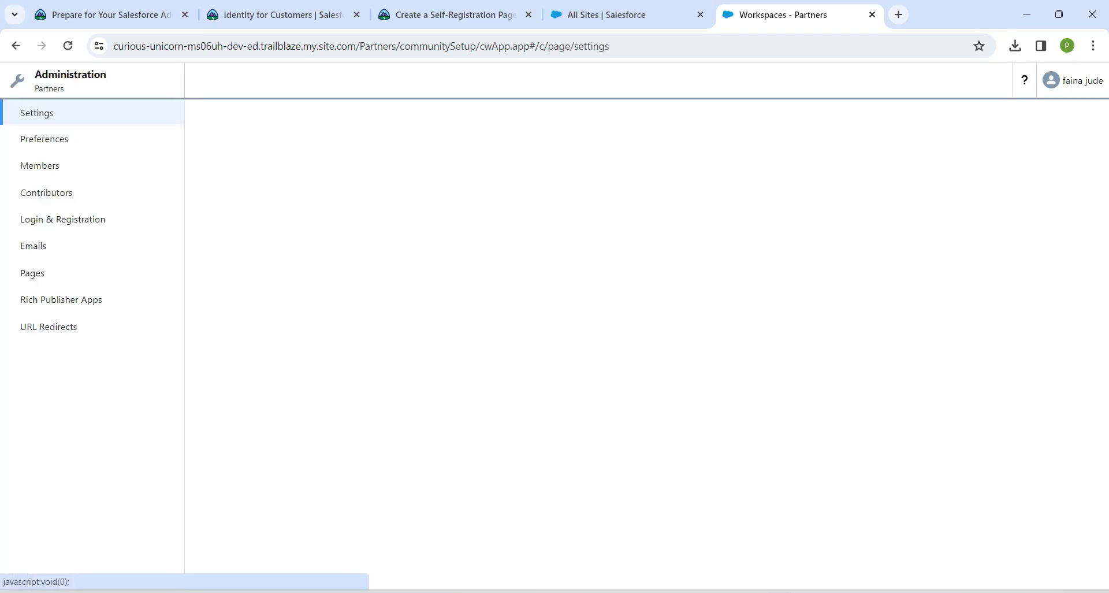
Step: In Login & Registration, allow customers and partners to self-register on the Partners site
left_click(35, 112)
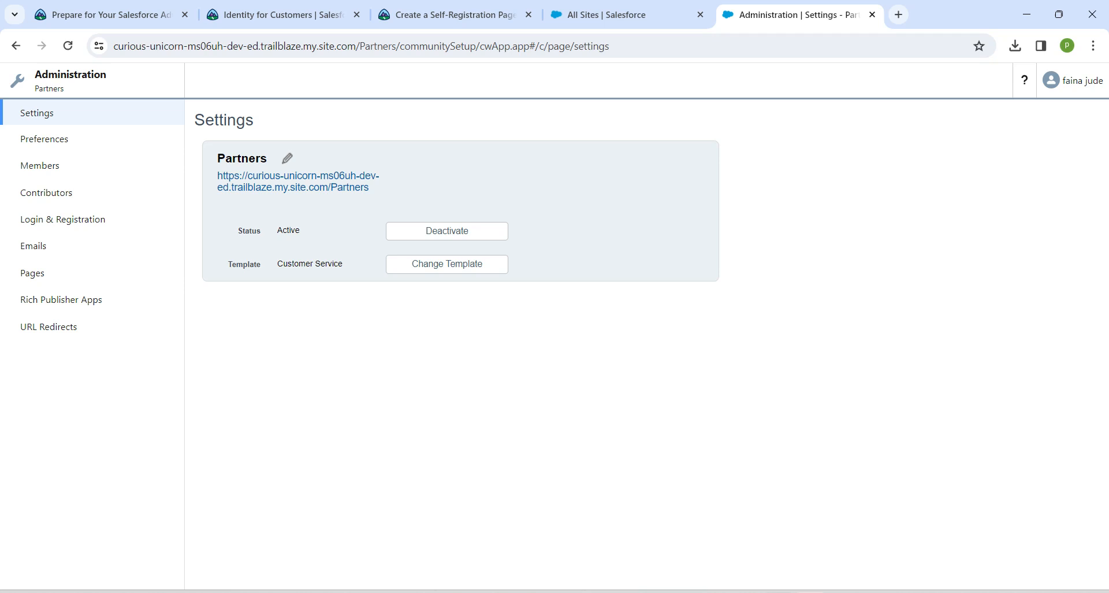
mouse_move(63, 219)
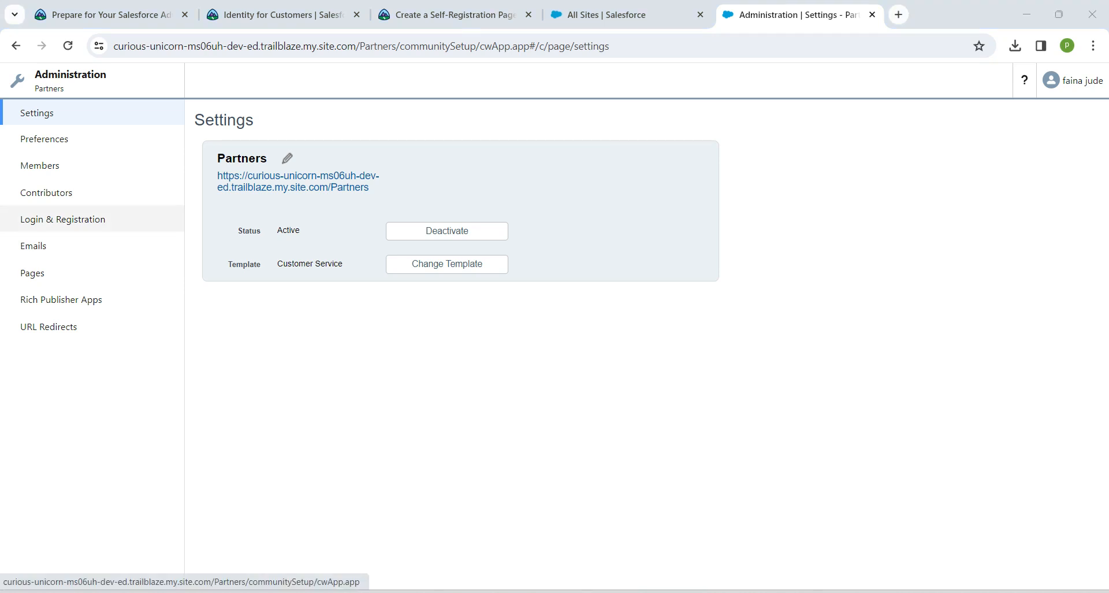
left_click(64, 220)
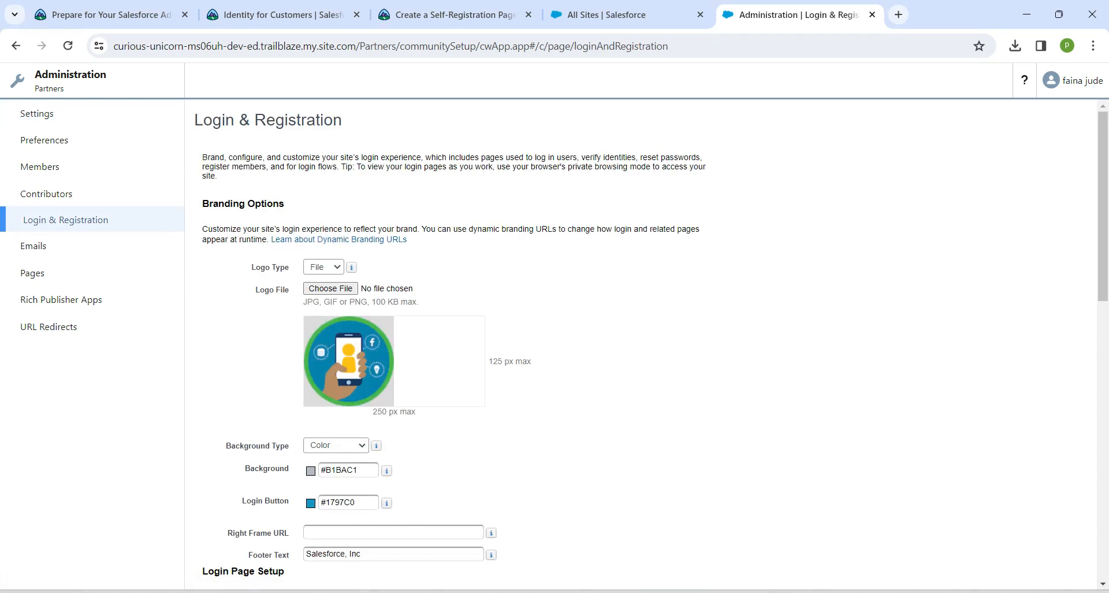
scroll("down", 3)
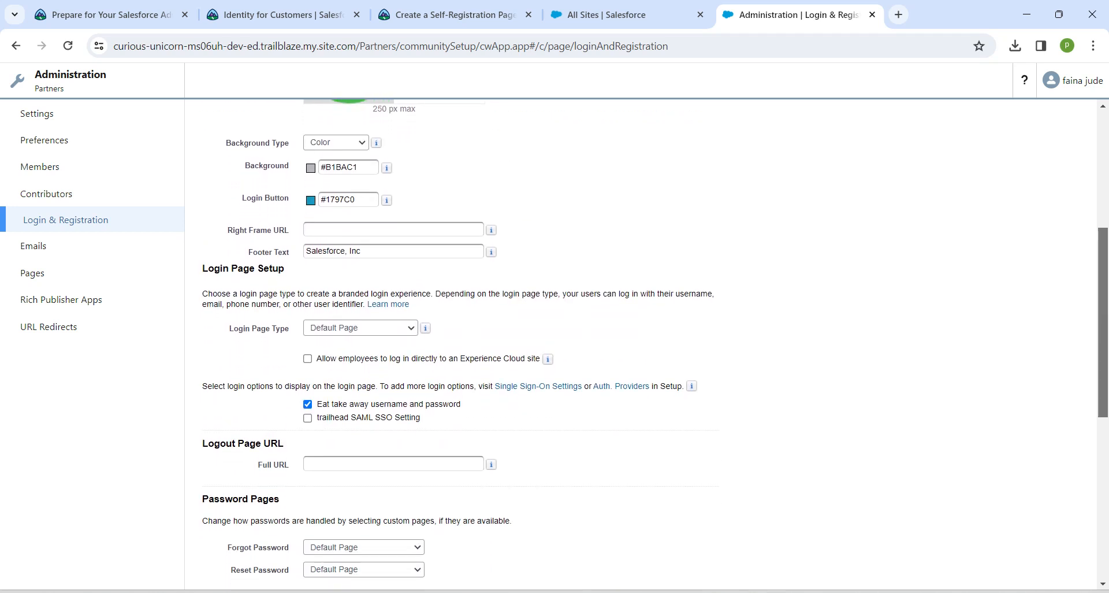
scroll("down", 3)
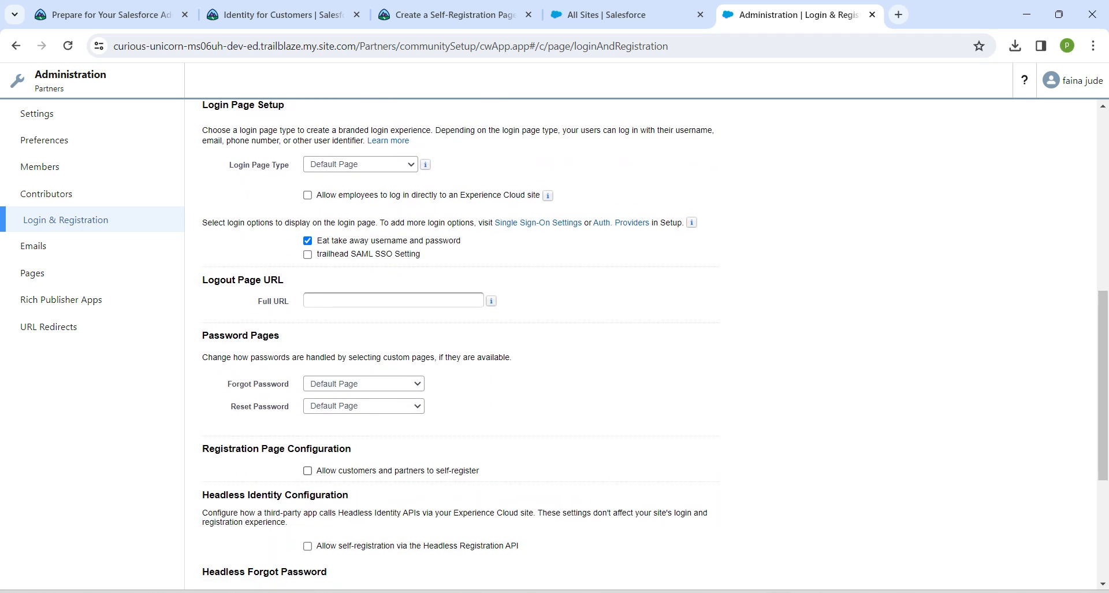
left_click(307, 470)
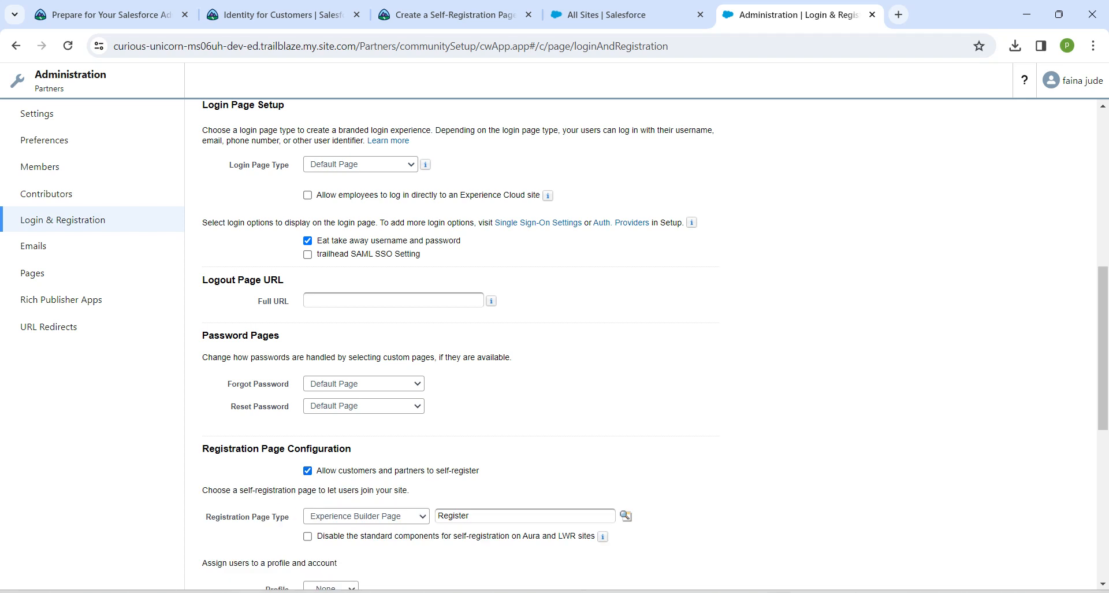
left_click(365, 515)
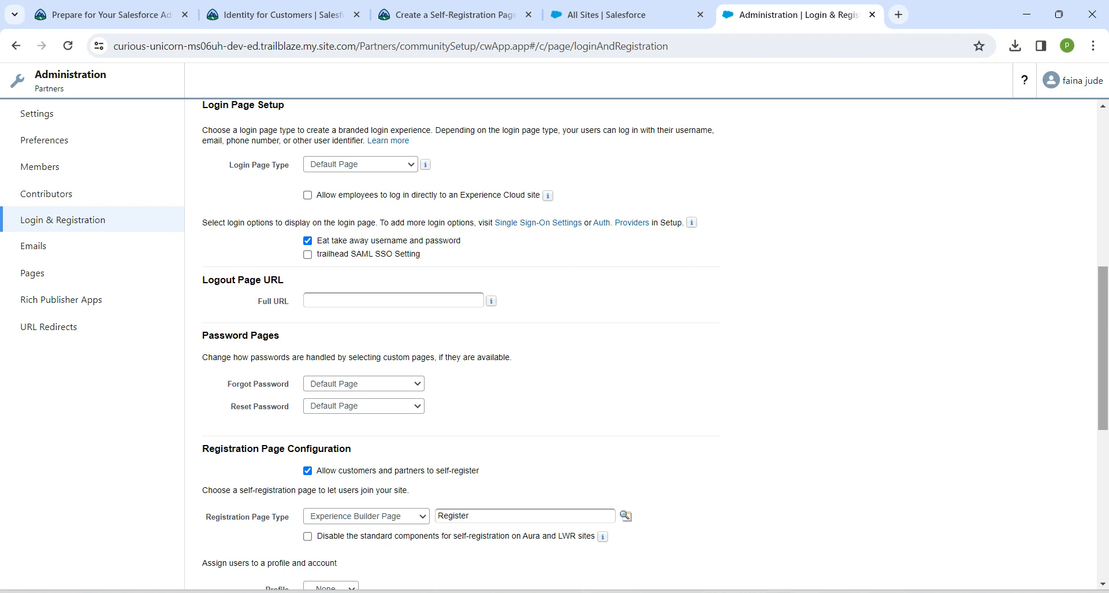
Step: Assign the Partners profile and Partners account to self-registered members, and save
scroll("down", 3)
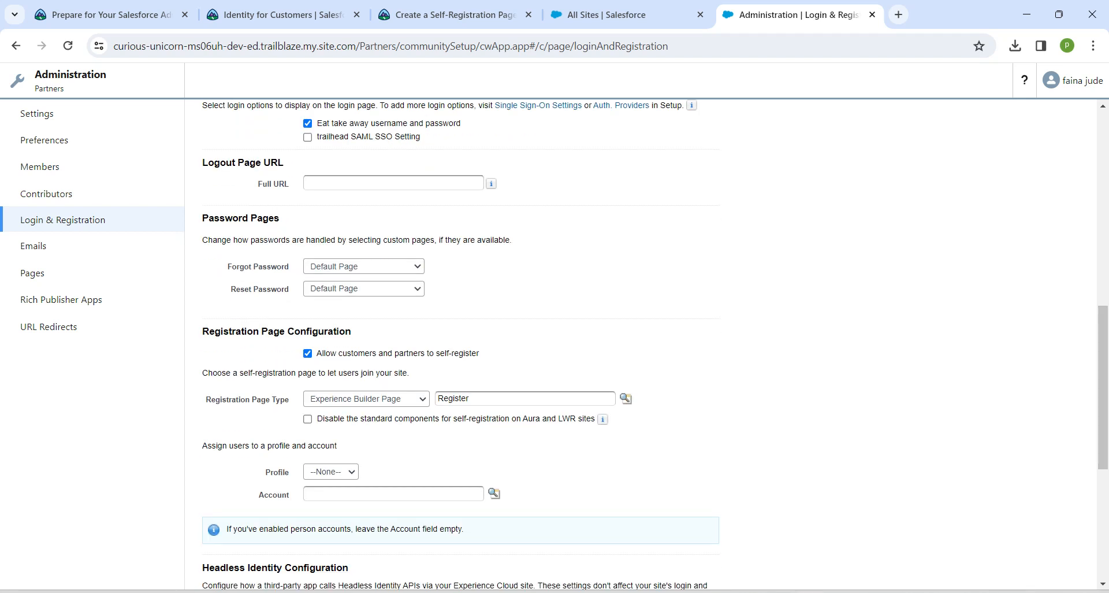
left_click(330, 471)
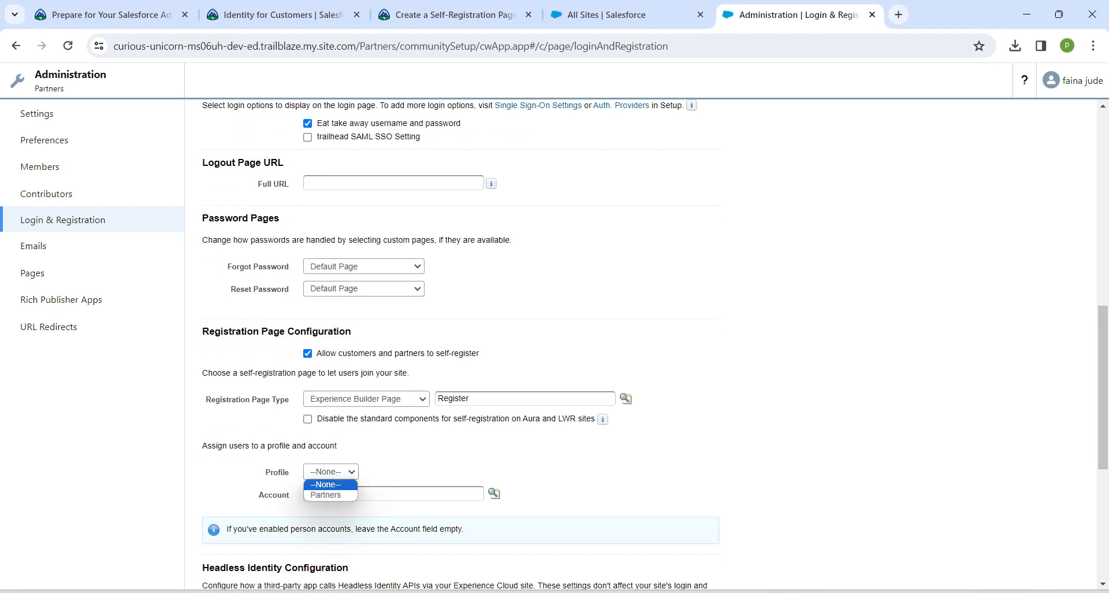
left_click(325, 494)
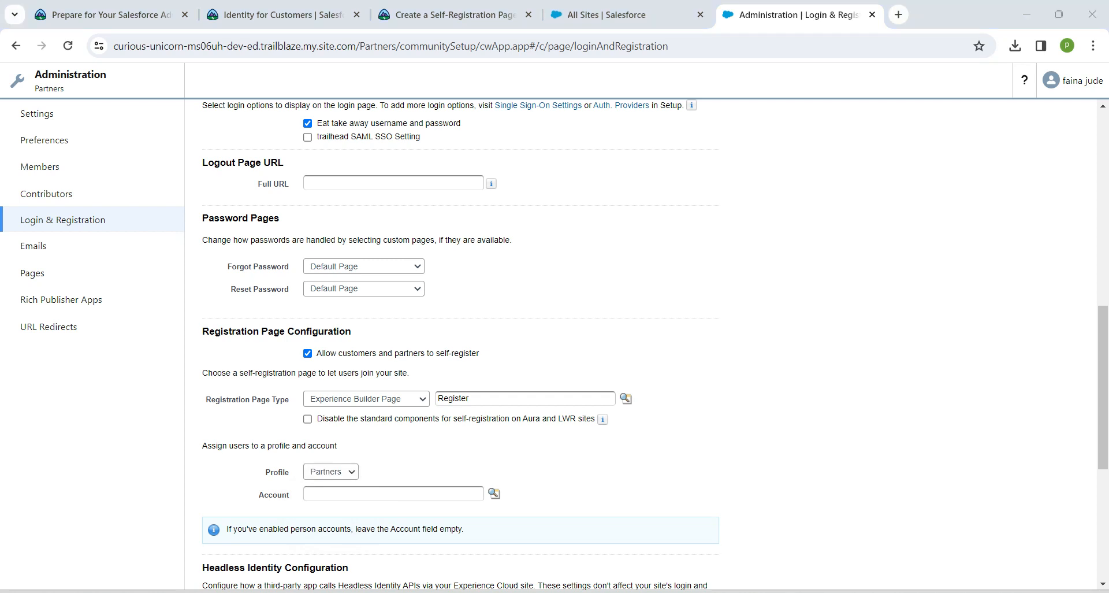
type("par")
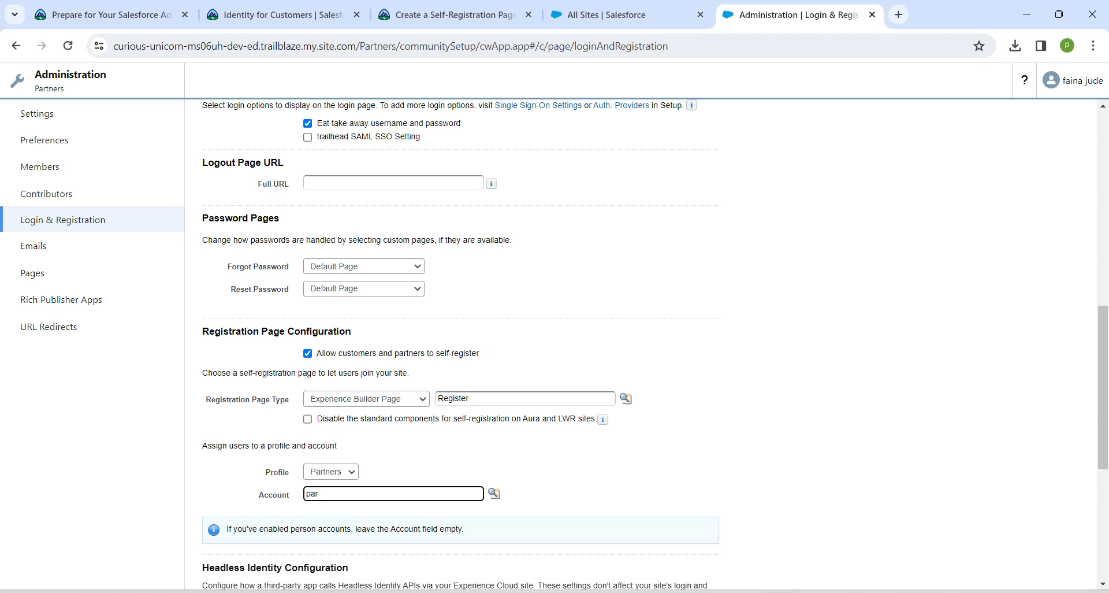
left_click(492, 493)
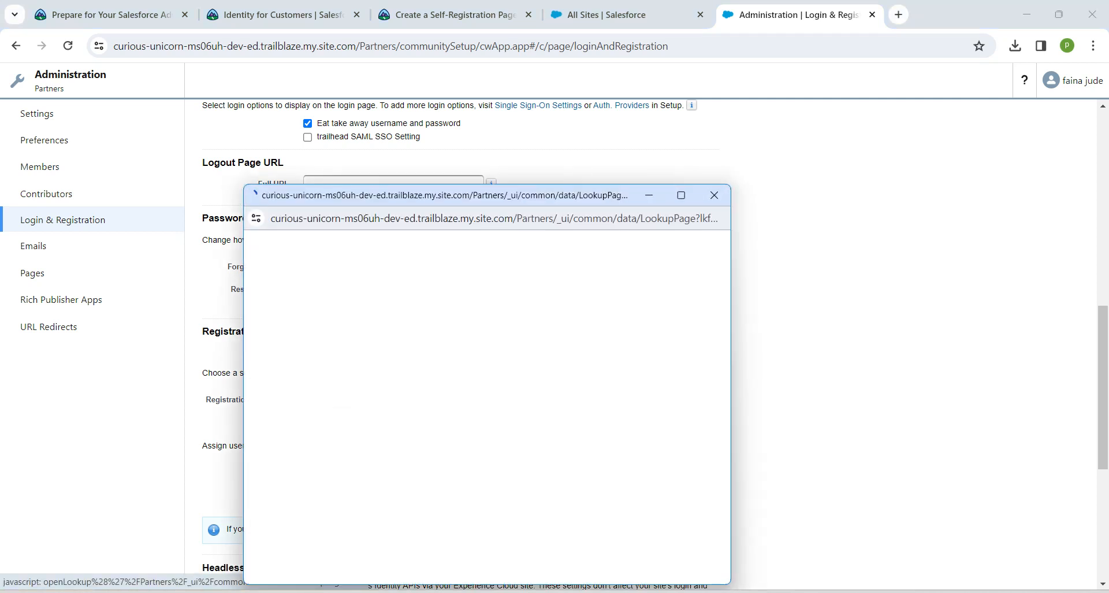
left_click(394, 269)
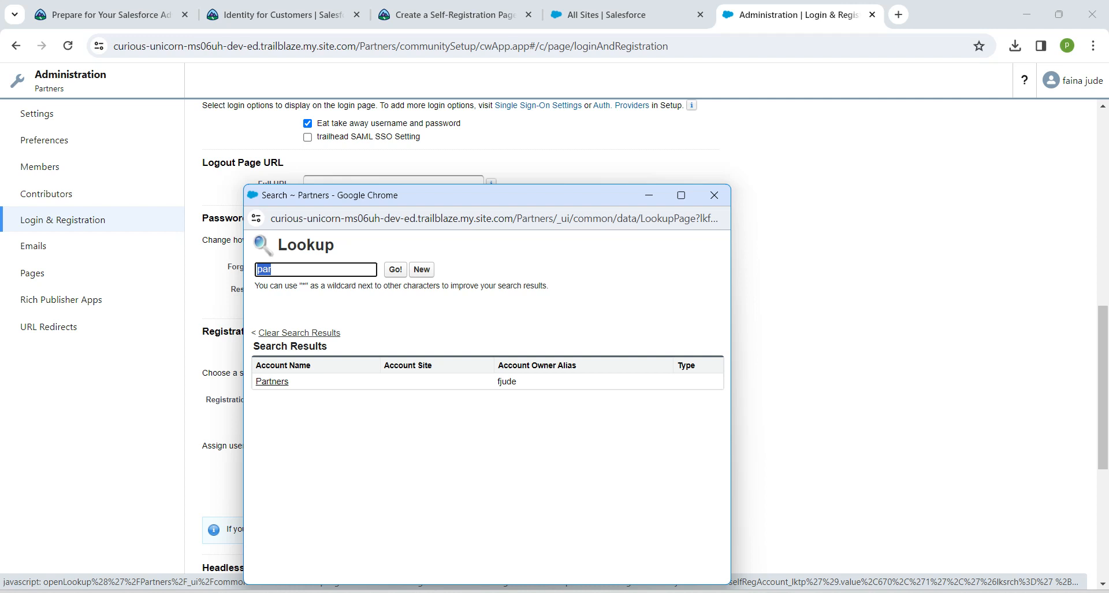
left_click(271, 381)
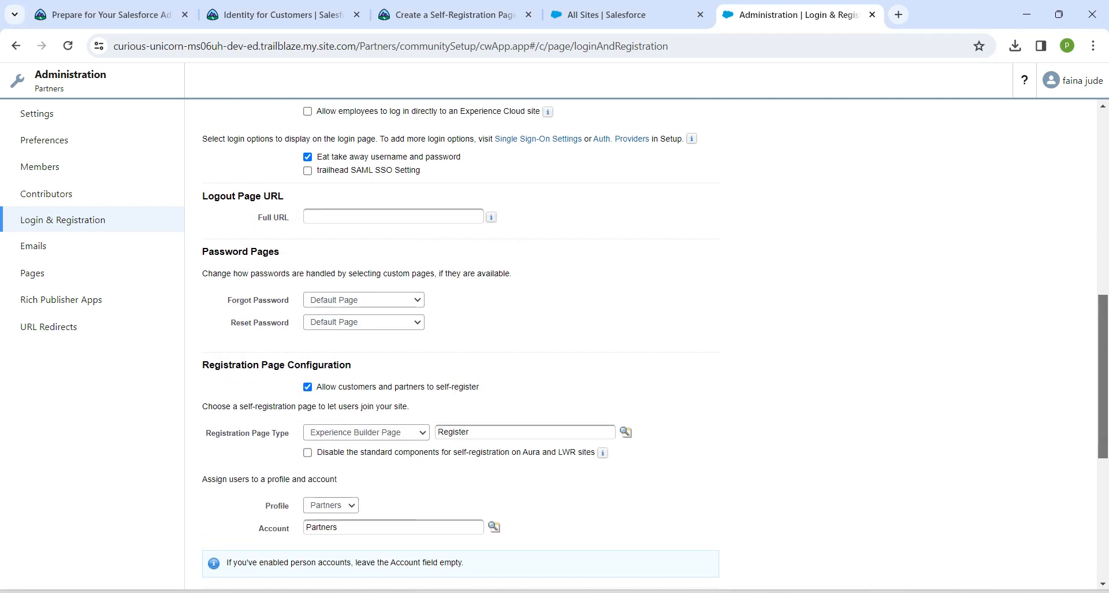
scroll("up", 3)
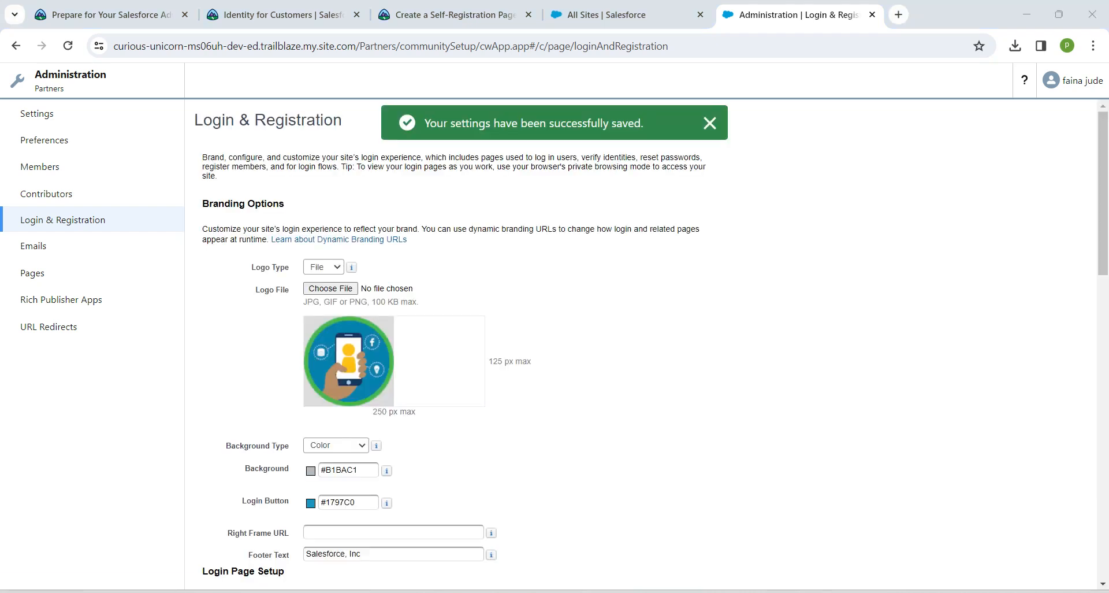
left_click(708, 122)
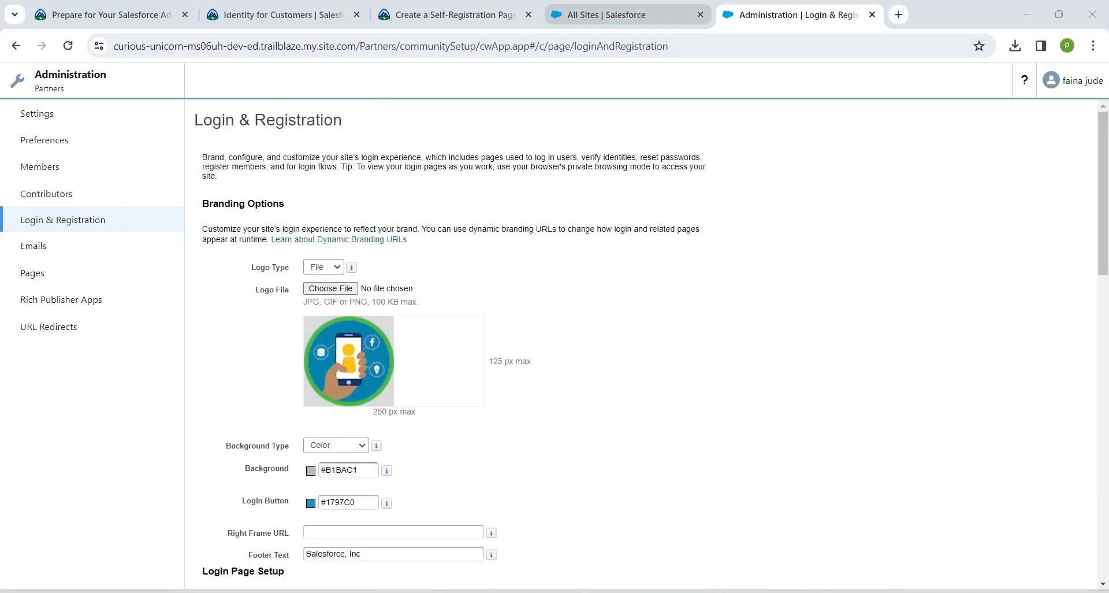
Step: Go to Accounts through the App Launcher and open the Partners account record
left_click(623, 14)
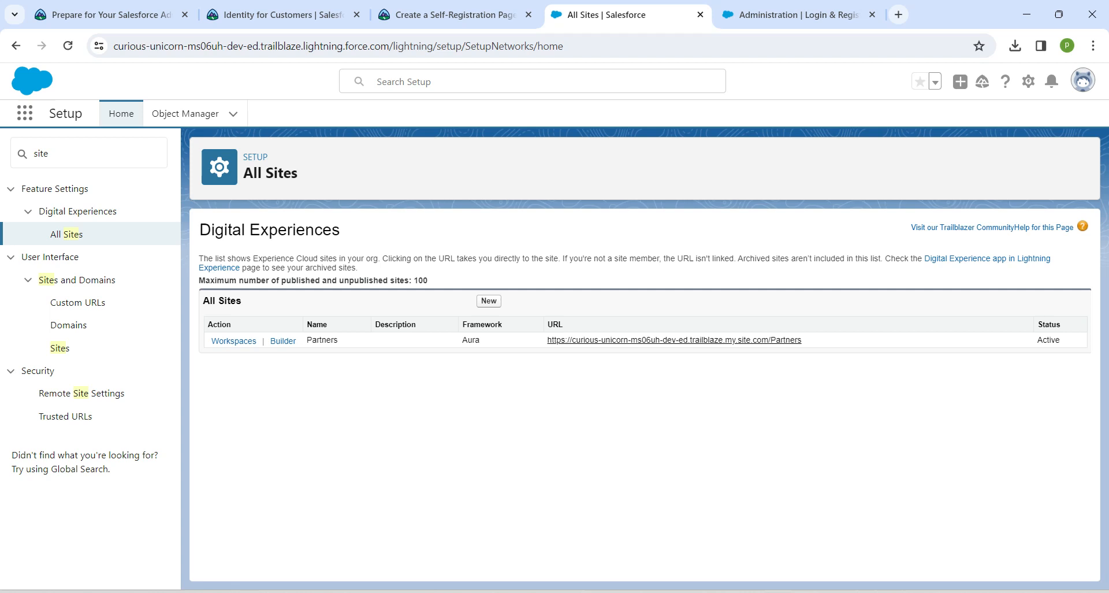
left_click(24, 114)
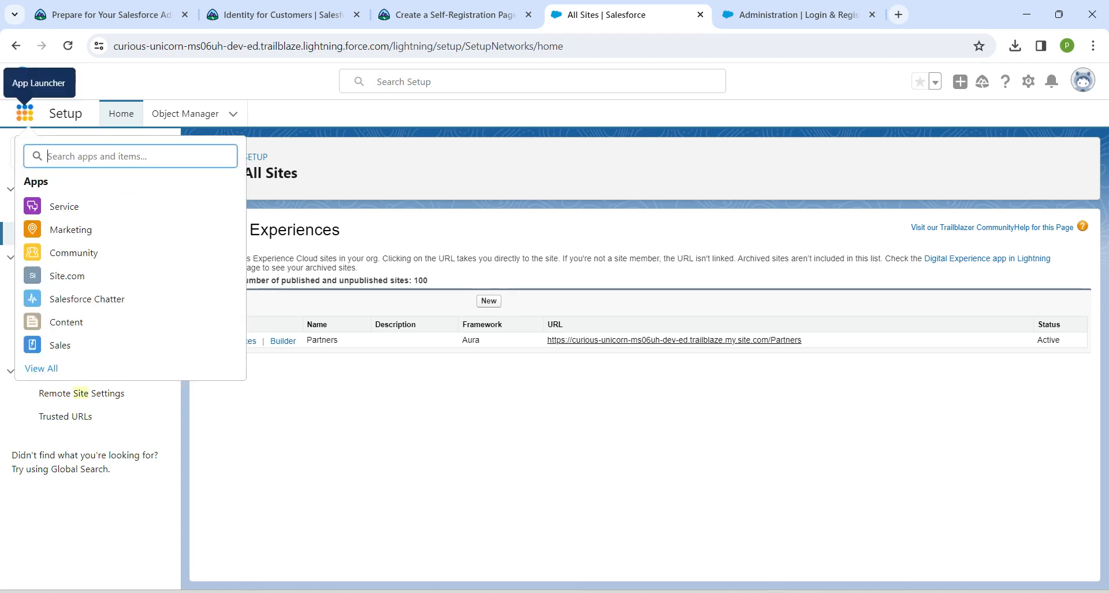
type("acco")
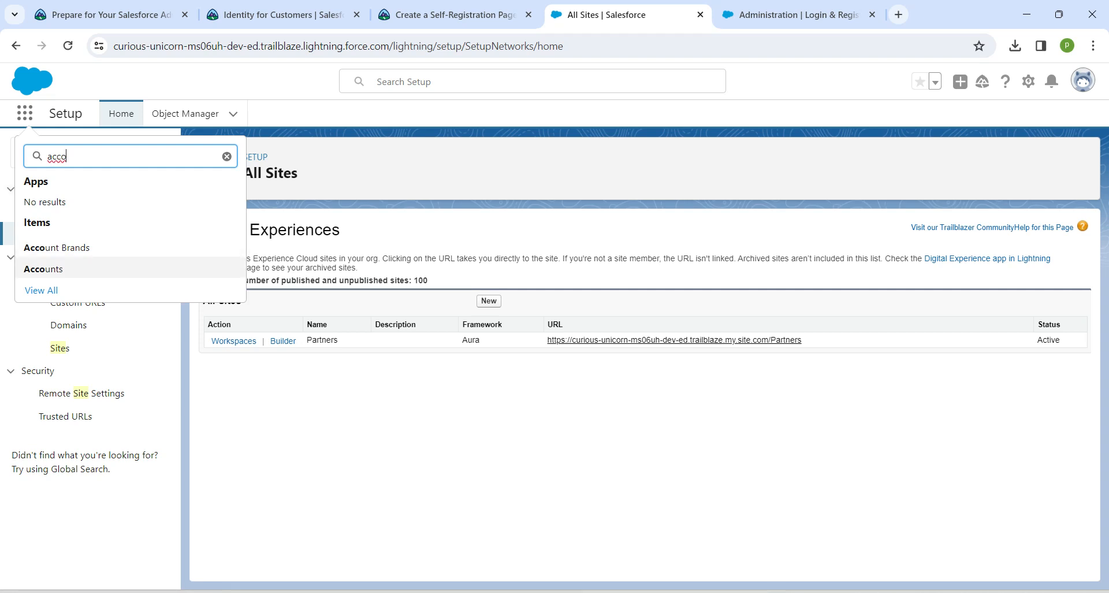
left_click(43, 269)
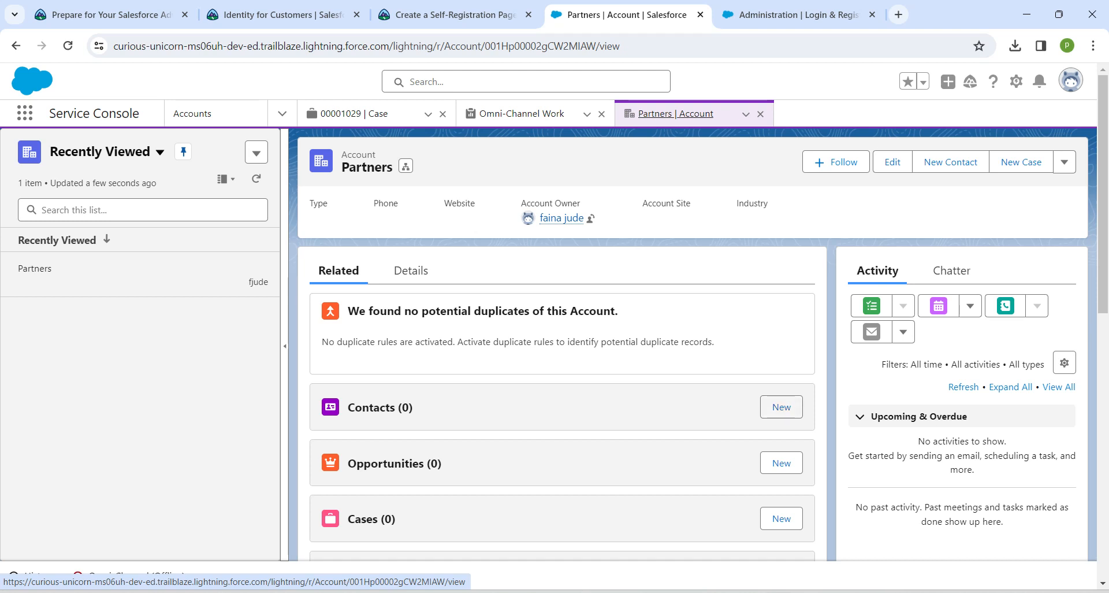
mouse_move(781, 407)
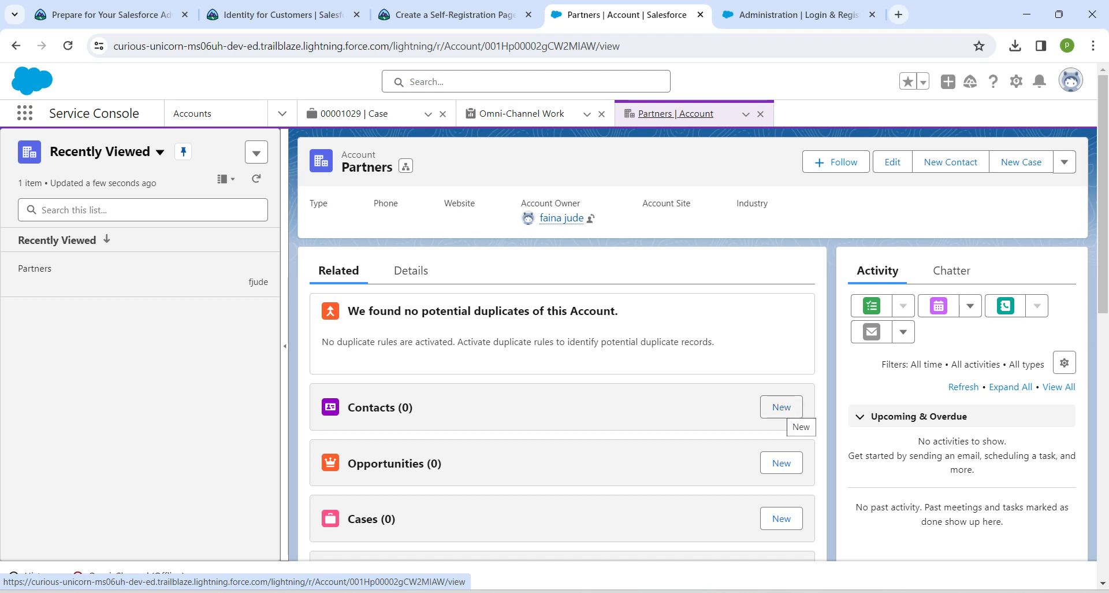
left_click(781, 407)
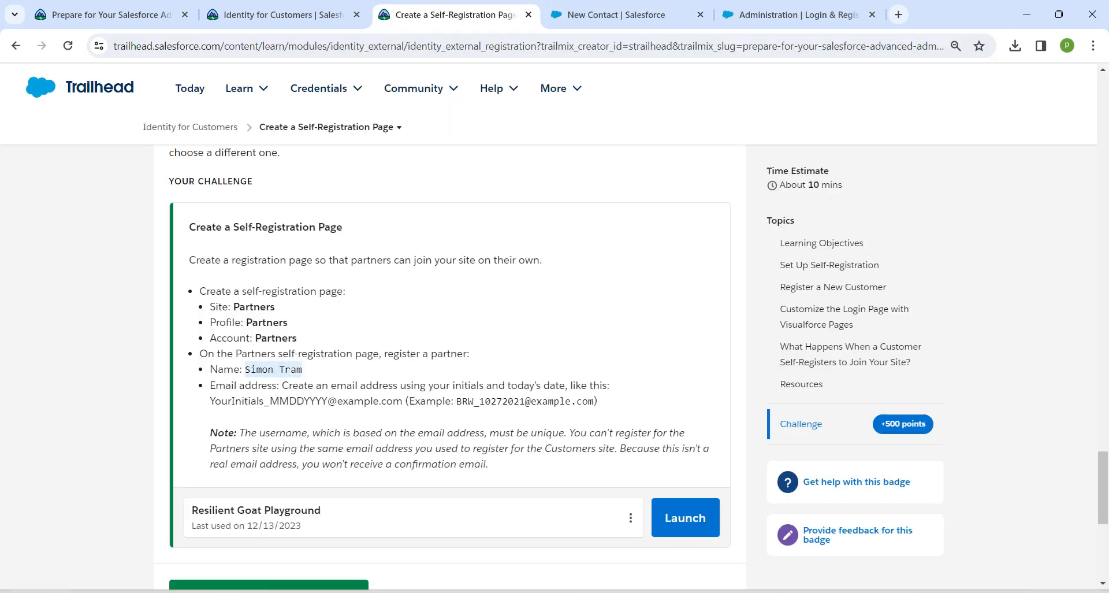
left_click(625, 14)
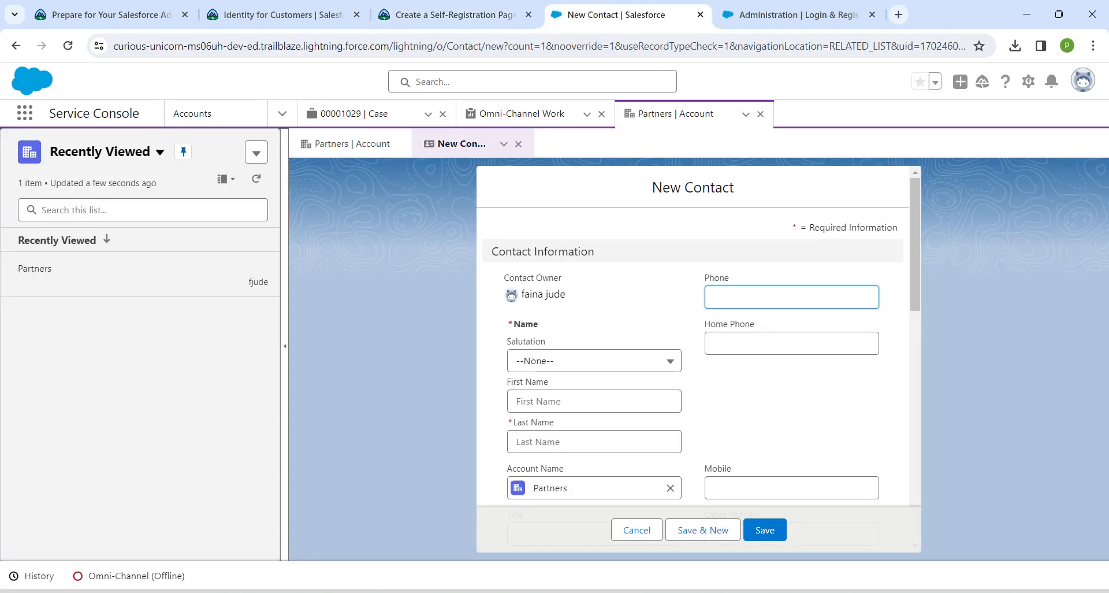
left_click(790, 296)
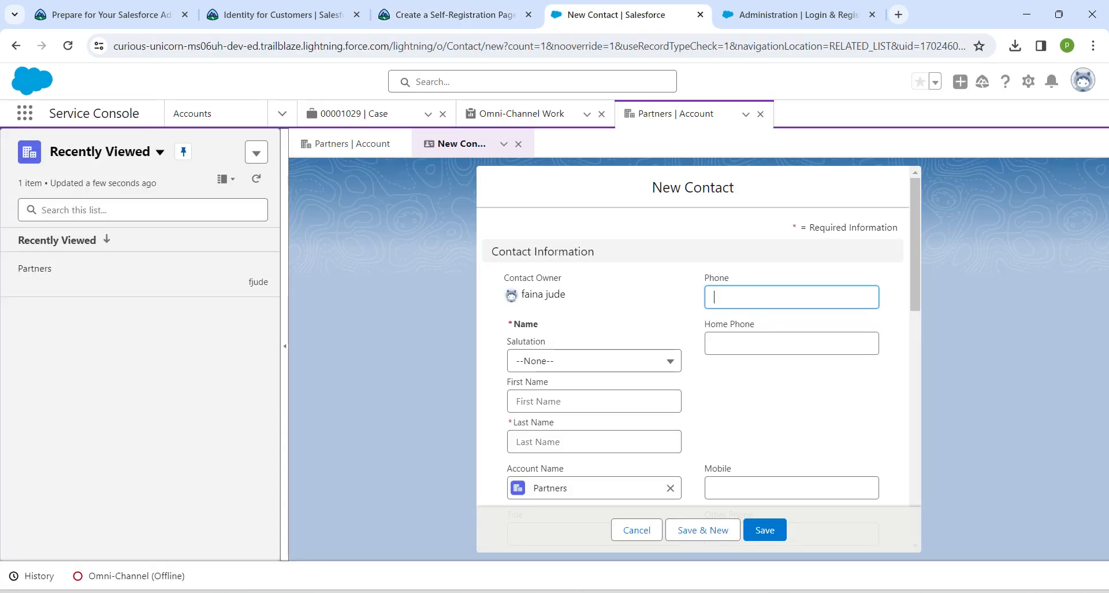
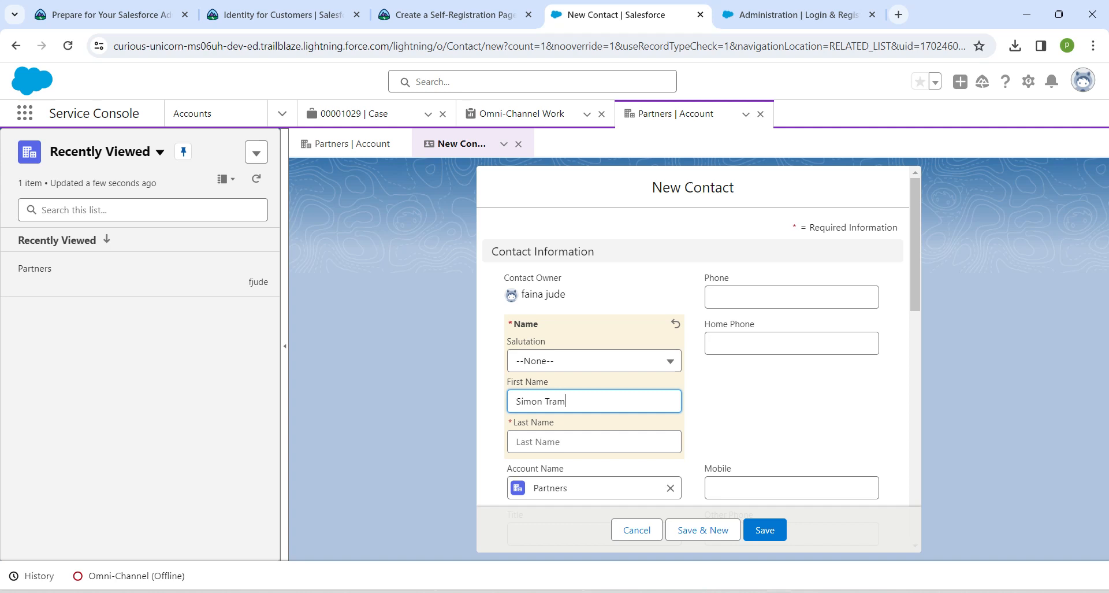
double_click(551, 401)
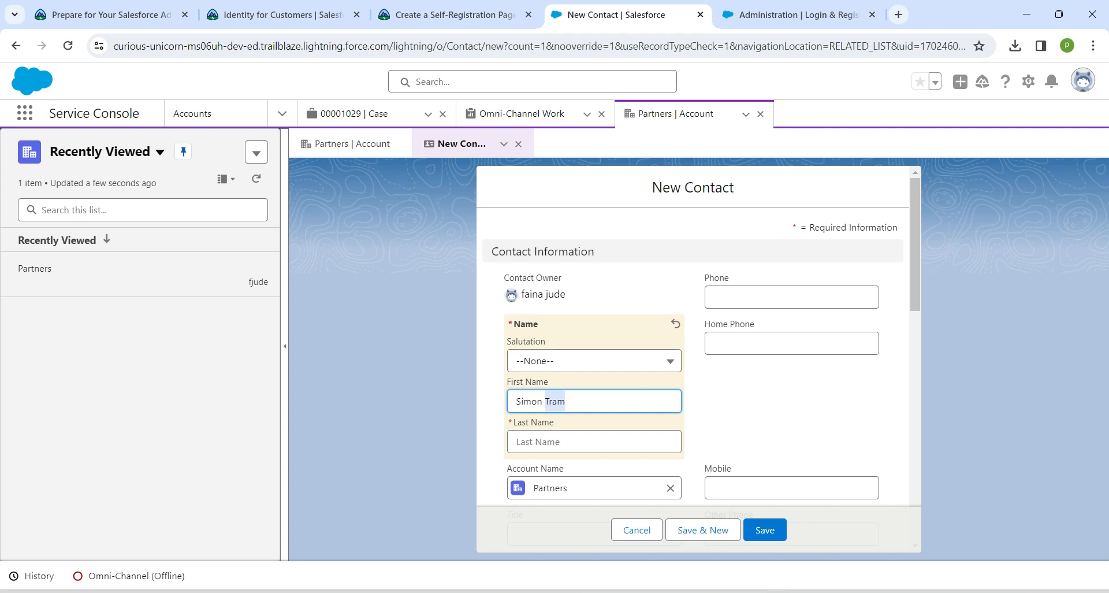
key("Backspace")
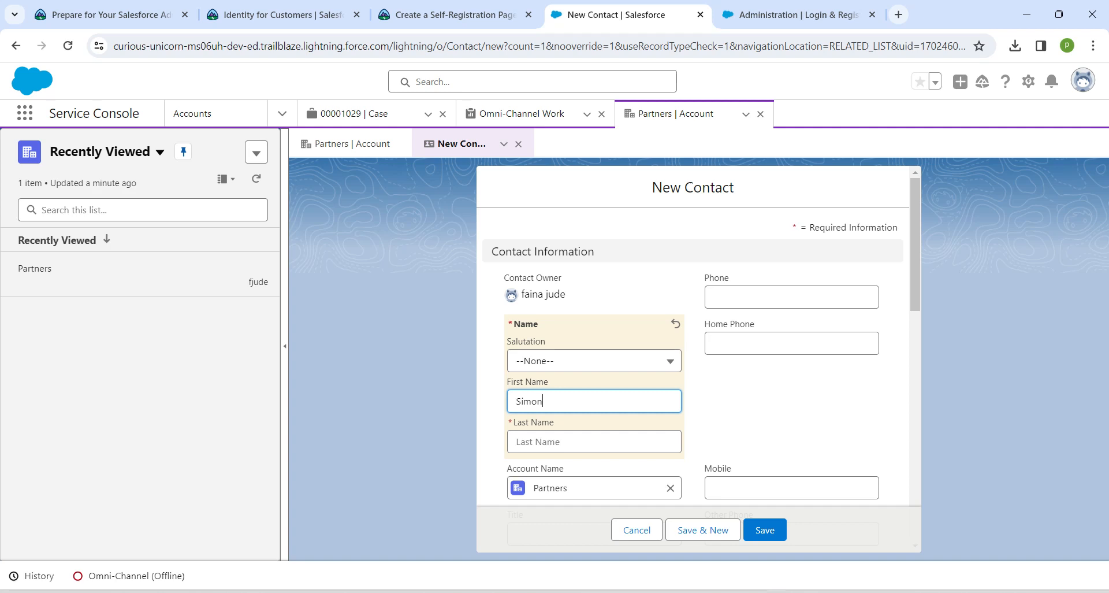
type("Tram")
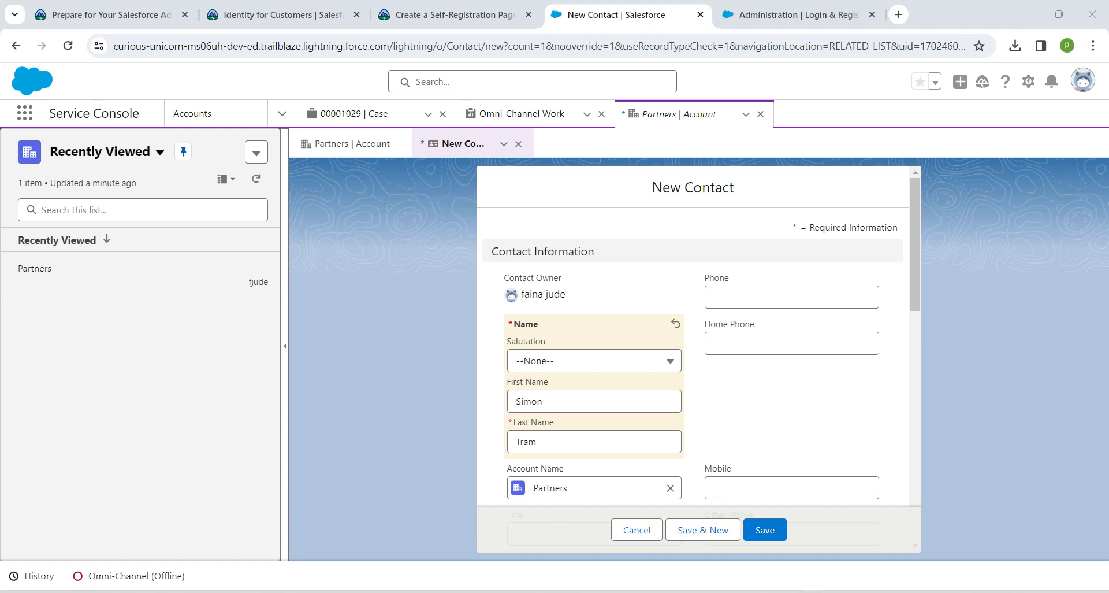
scroll("down", 3)
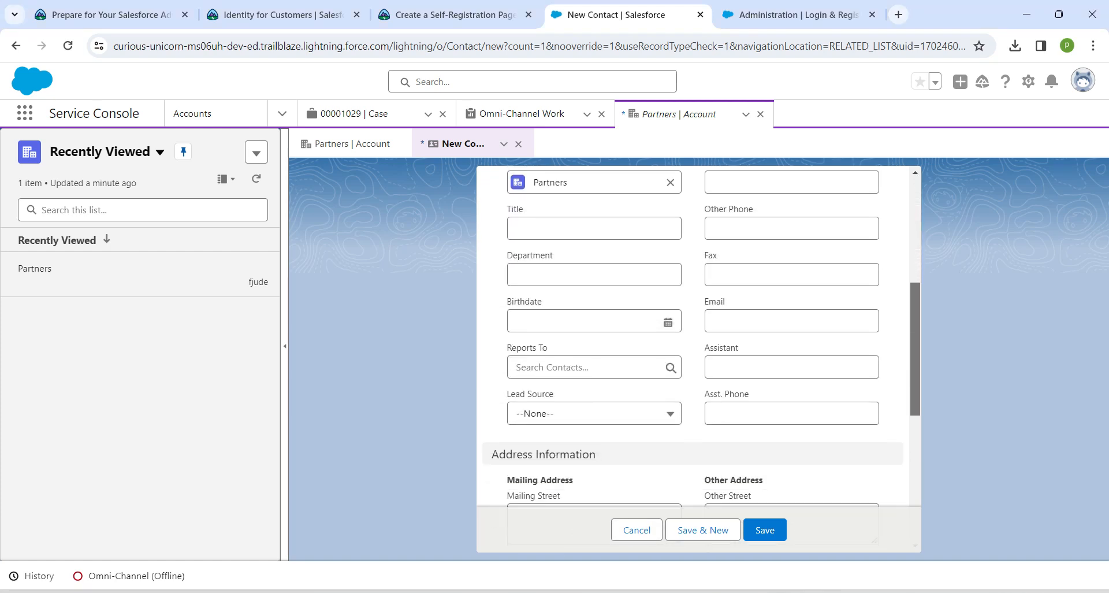
scroll("down", 3)
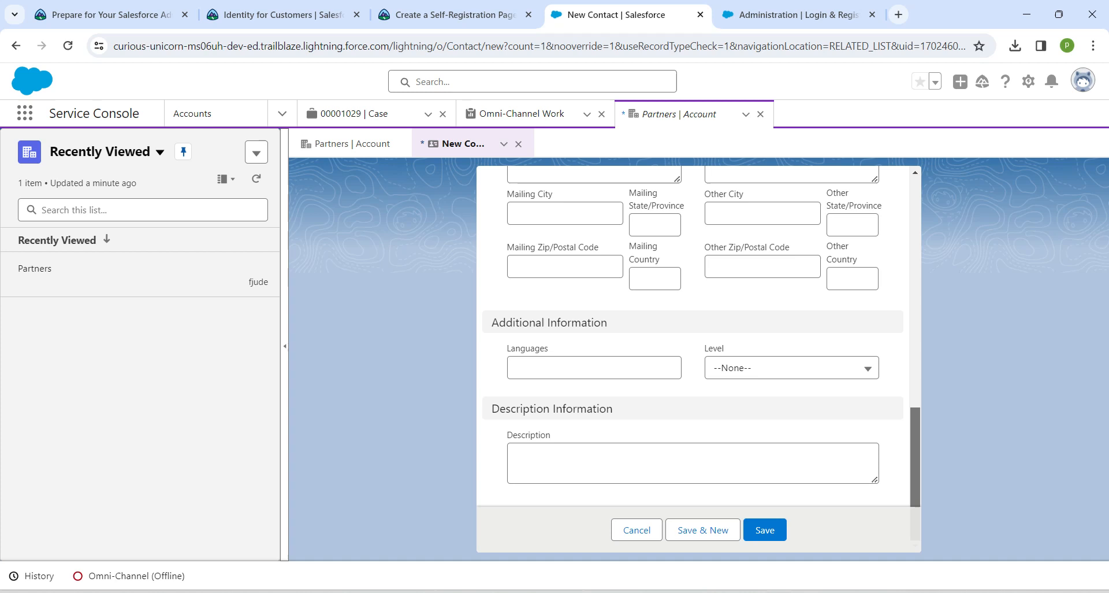
scroll("up", 3)
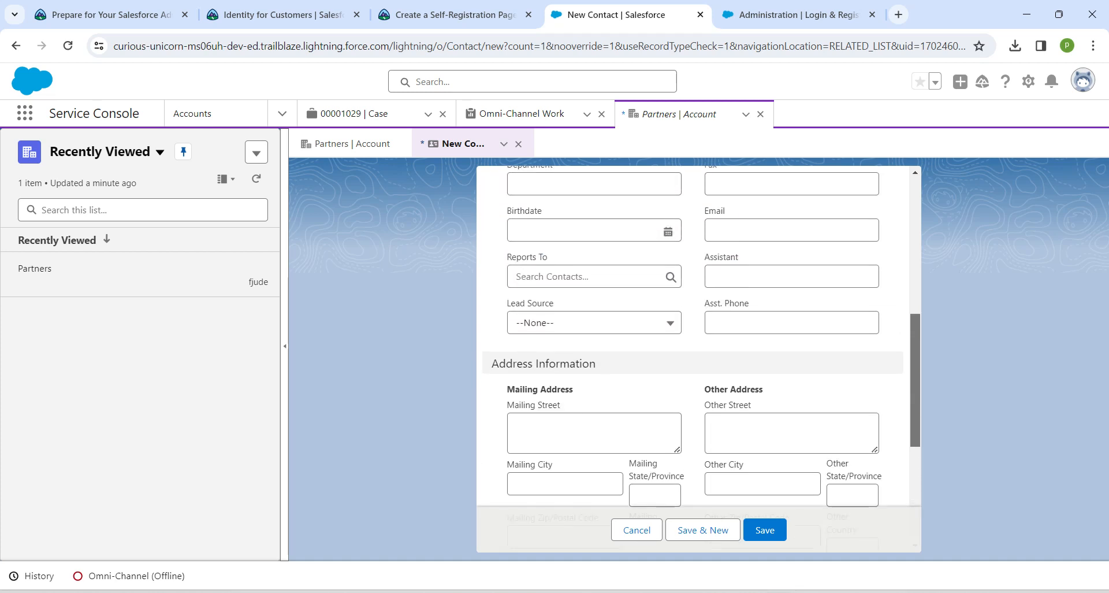
scroll("down", 3)
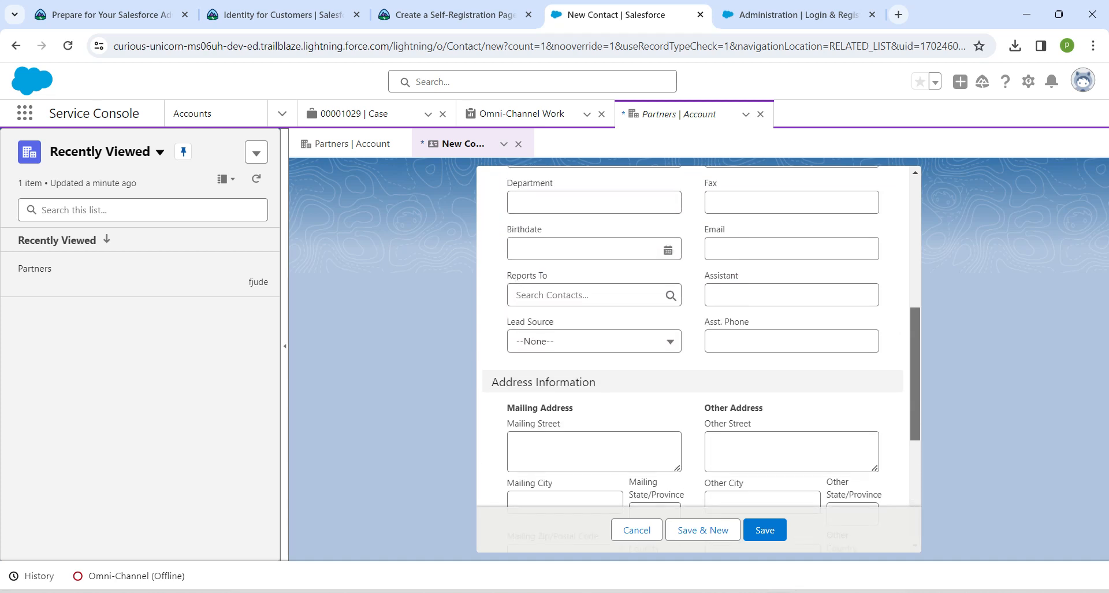
left_click(790, 248)
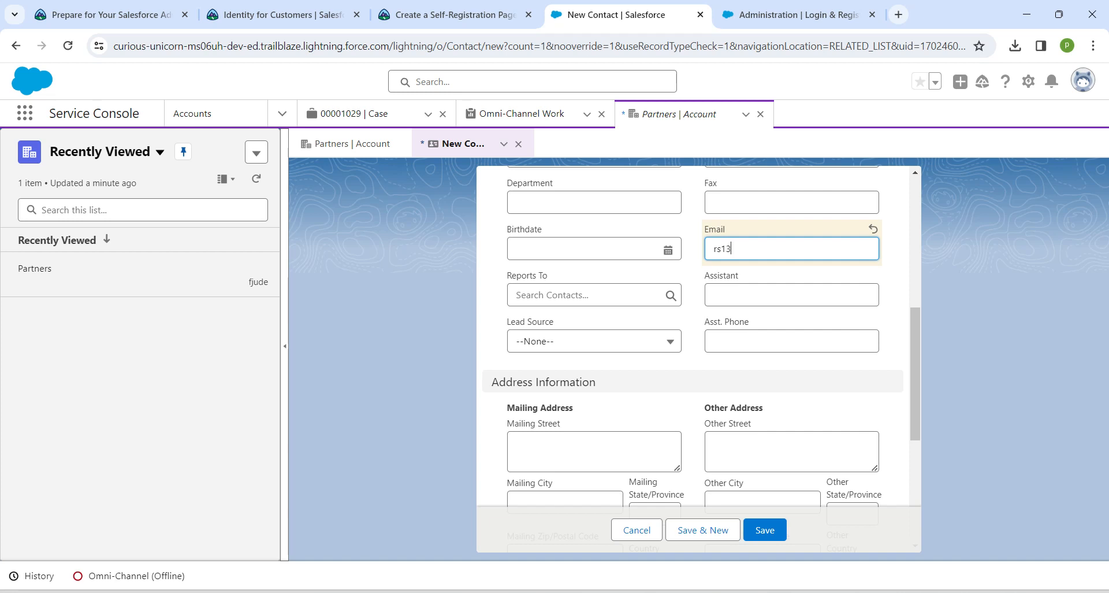
type("122023")
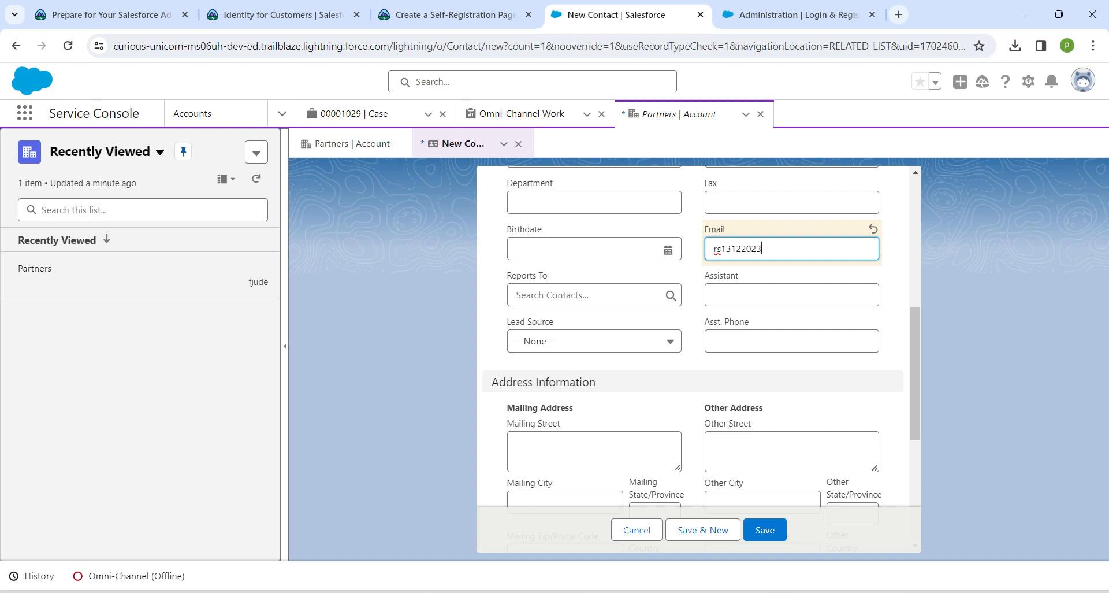
type("@")
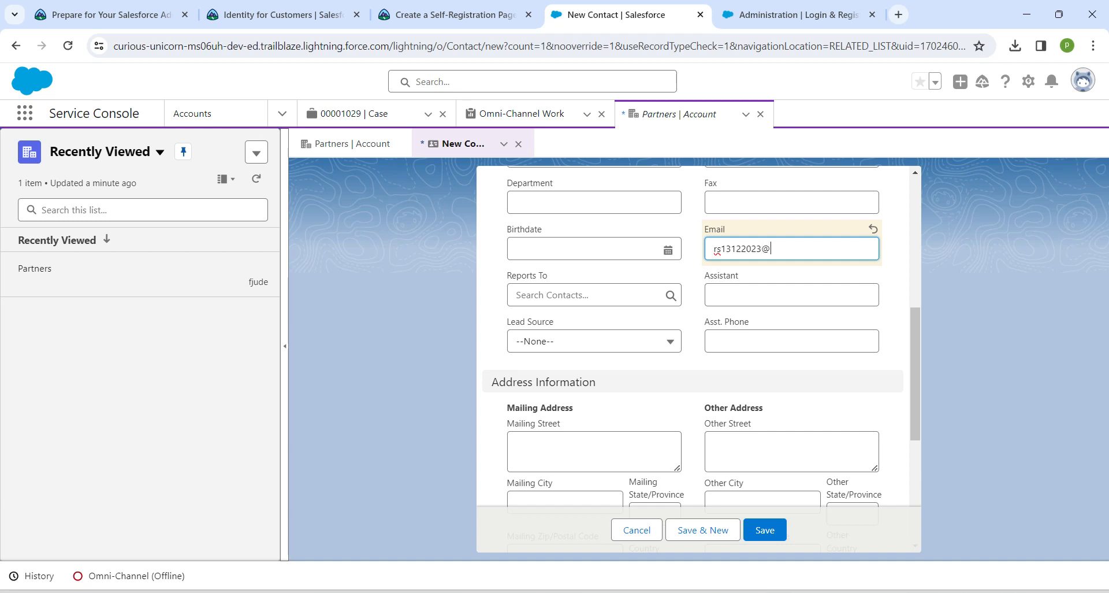
type("e")
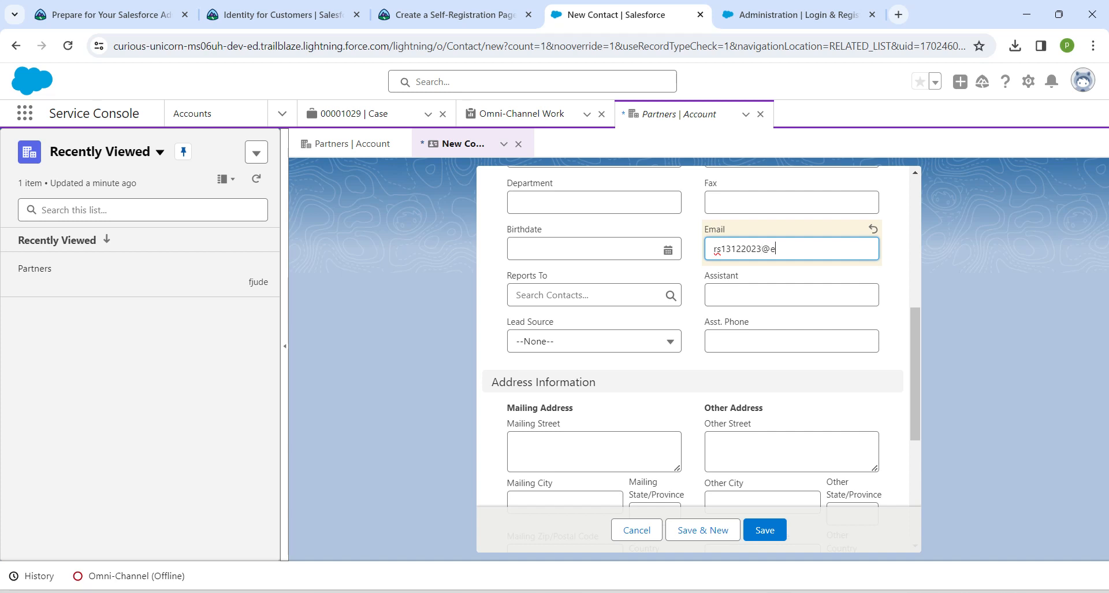
type("xample.")
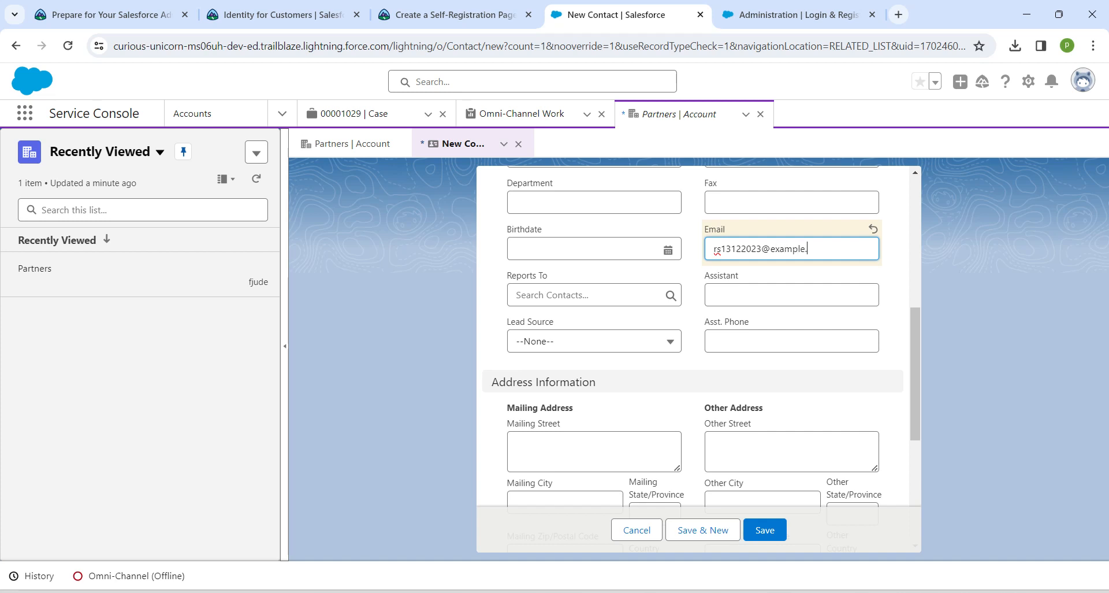
type("com")
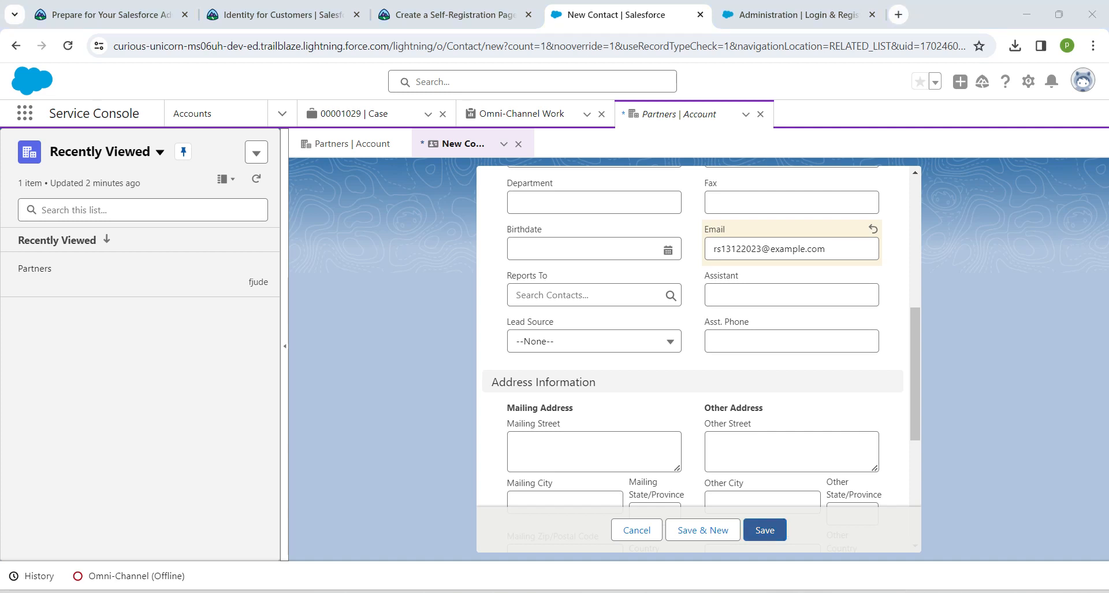
left_click(765, 530)
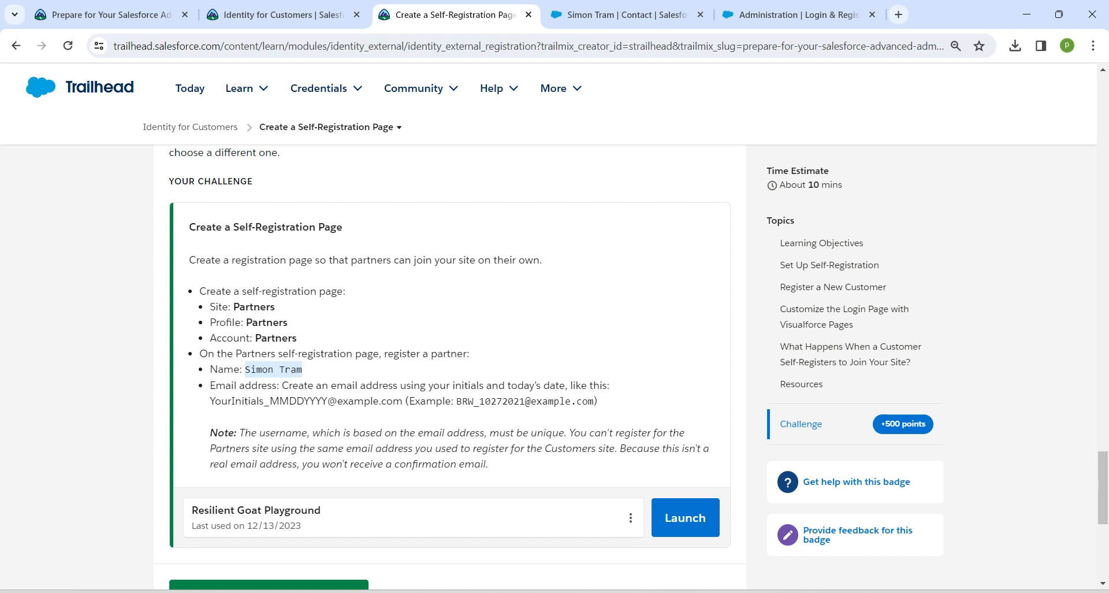
Step: Run Check Challenge on the Trailhead page to earn the 500 points
scroll("down", 3)
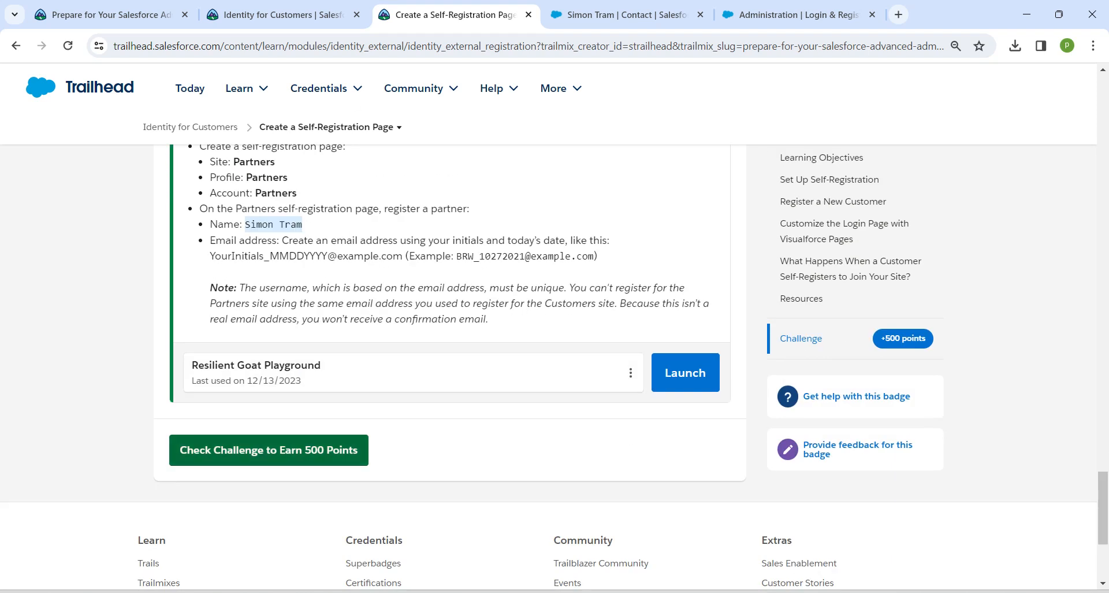
left_click(268, 450)
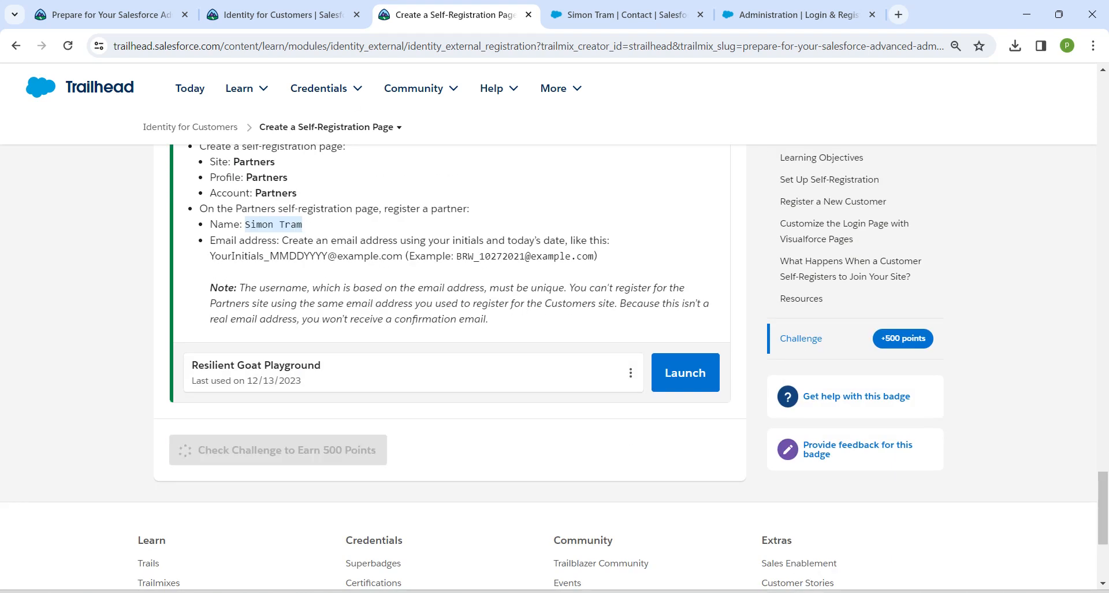
left_click(278, 450)
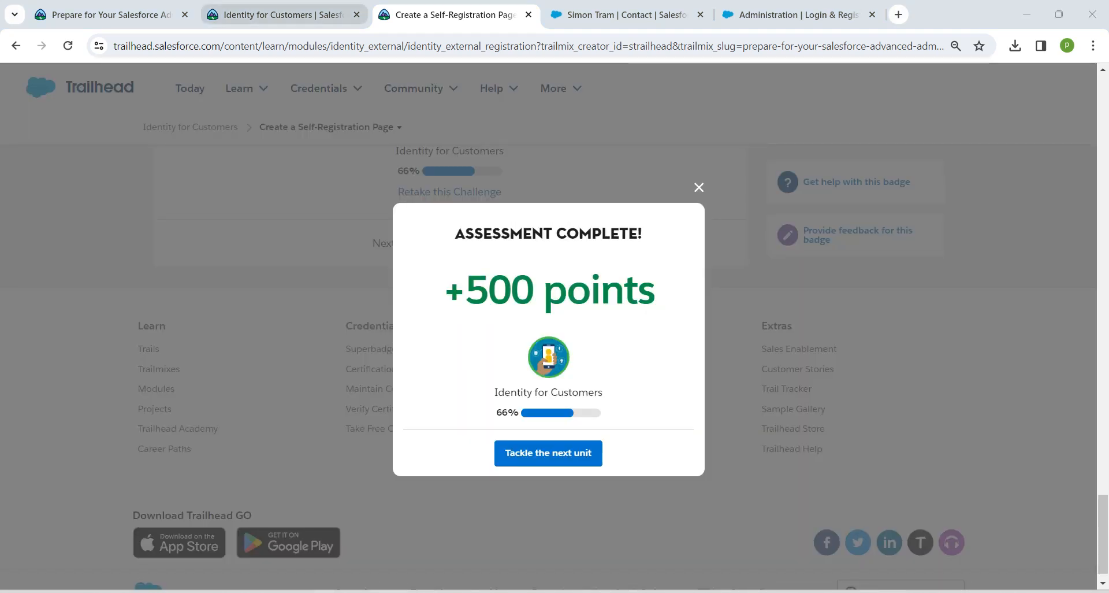